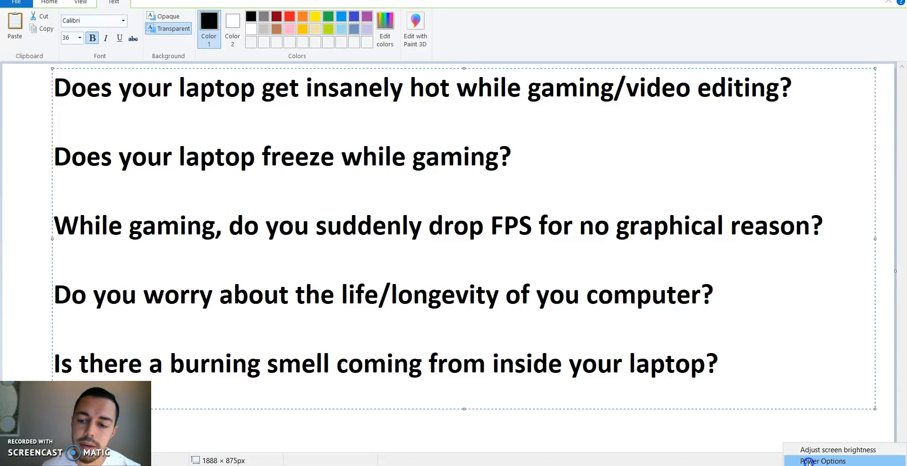
Step: Open Power Options from the taskbar battery menu, showing the Balanced plan
left_click(822, 459)
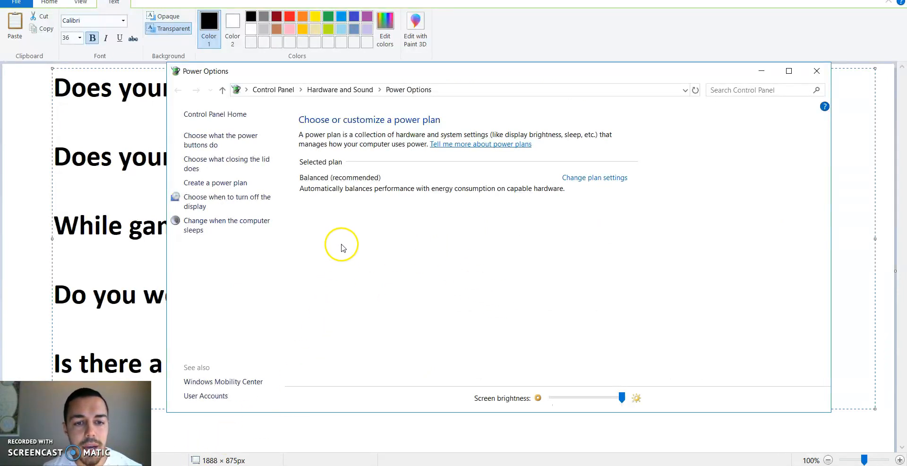
mouse_move(575, 192)
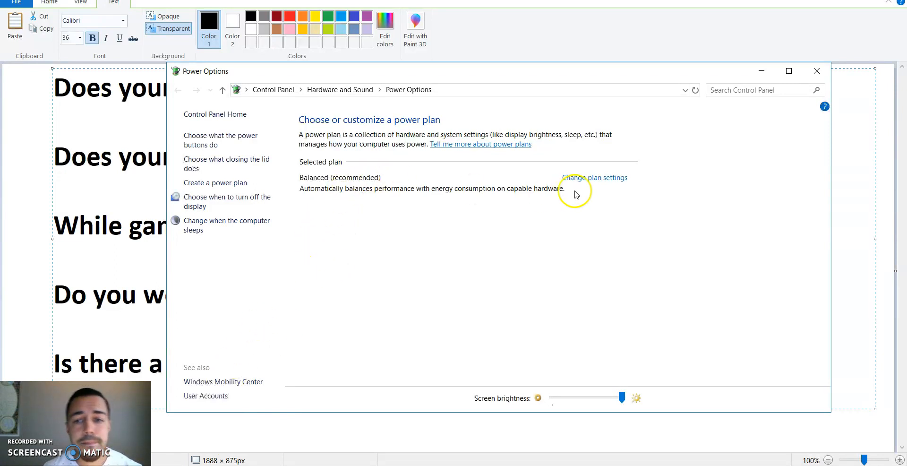
mouse_move(474, 204)
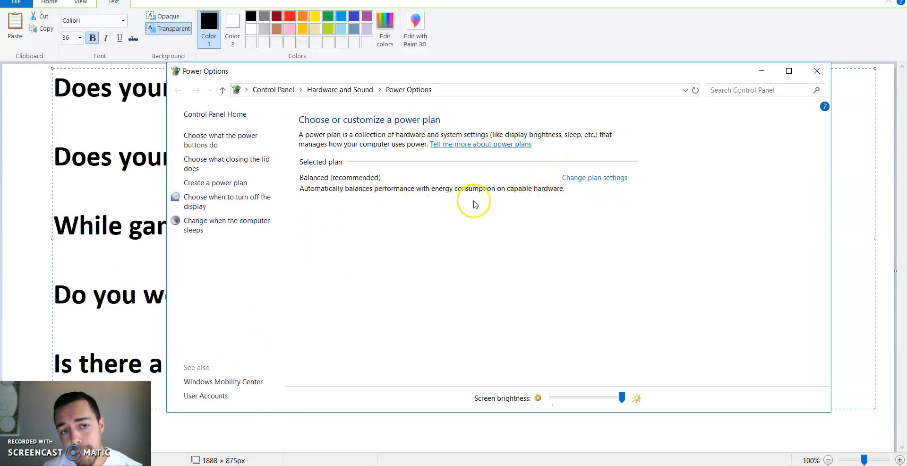
mouse_move(421, 180)
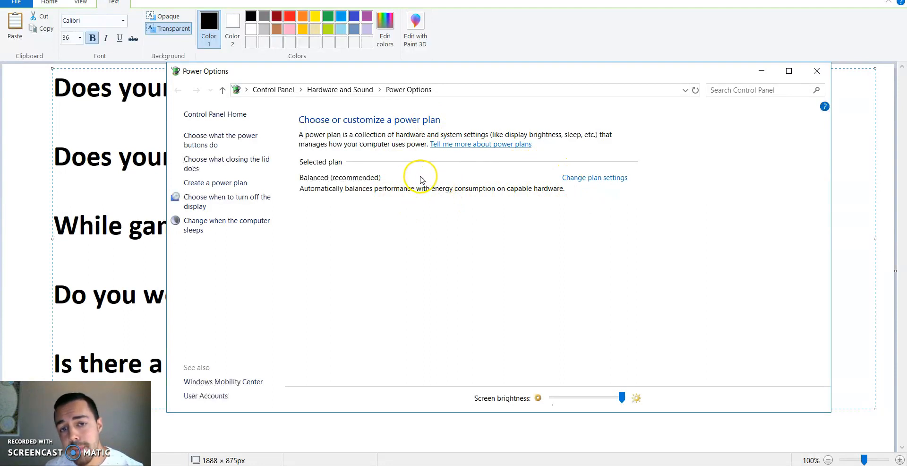
mouse_move(368, 178)
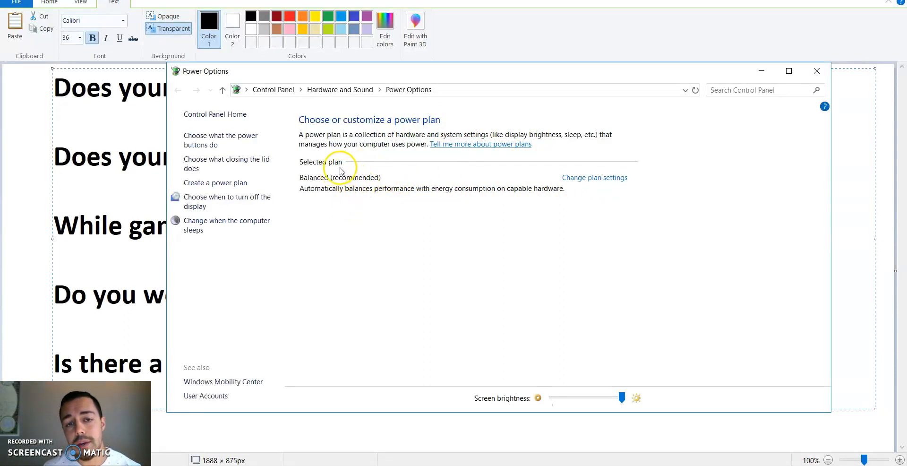
mouse_move(340, 209)
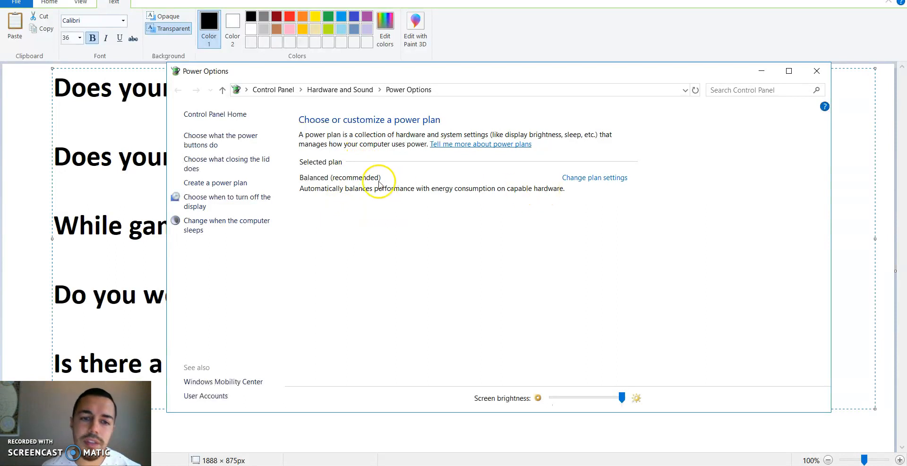
mouse_move(594, 177)
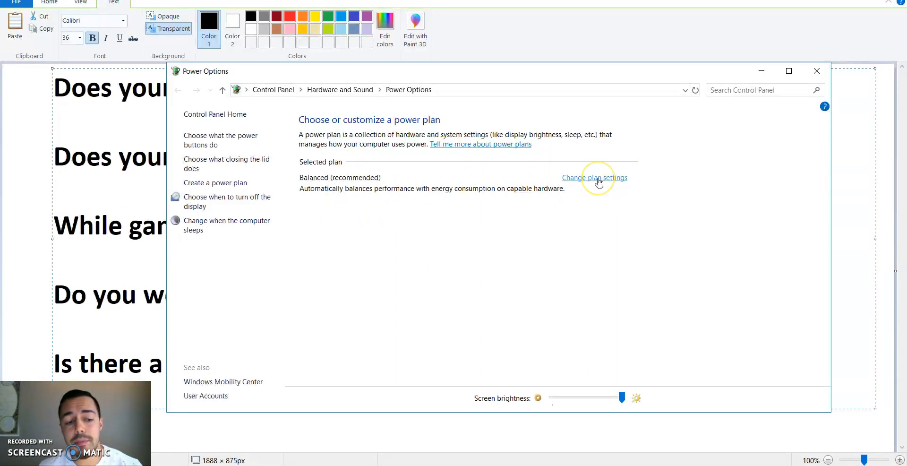
mouse_move(585, 183)
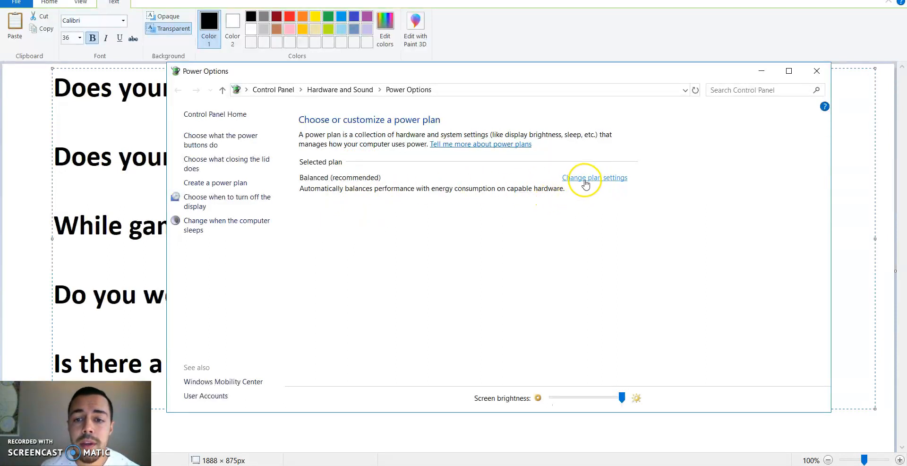
Step: Open Advanced settings for the Balanced plan and keep Balanced [Active] selected in the dropdown
left_click(594, 177)
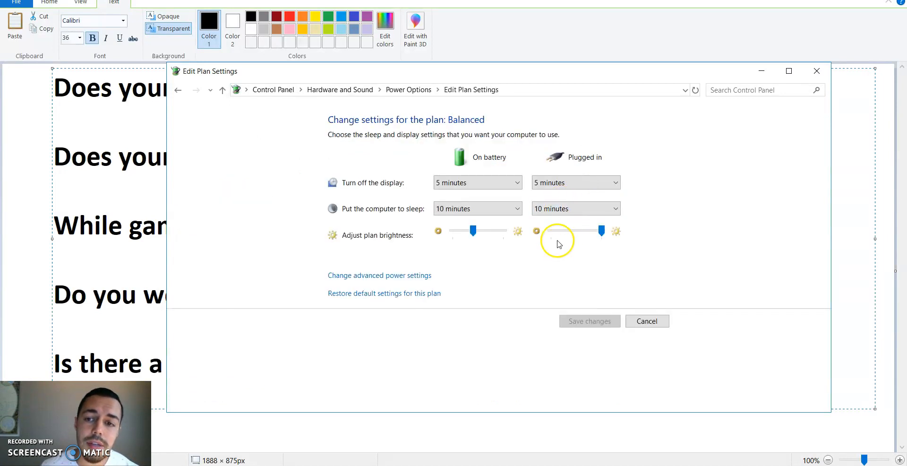
mouse_move(380, 278)
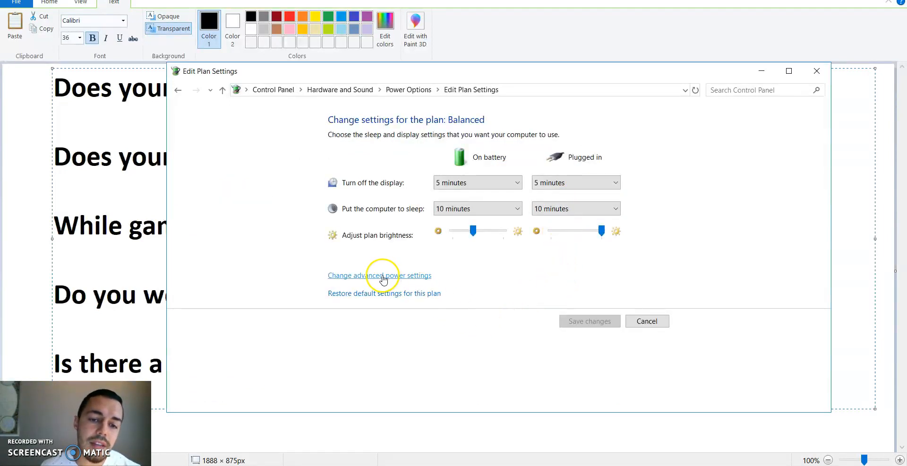
left_click(379, 275)
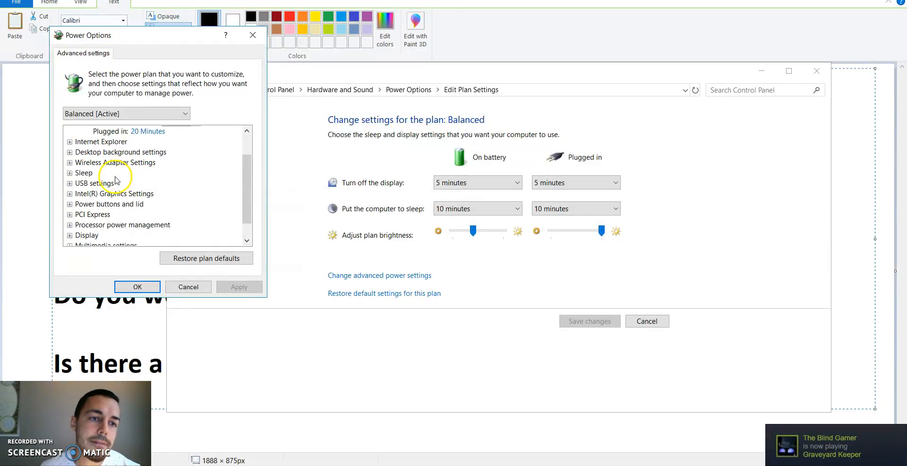
left_click(125, 112)
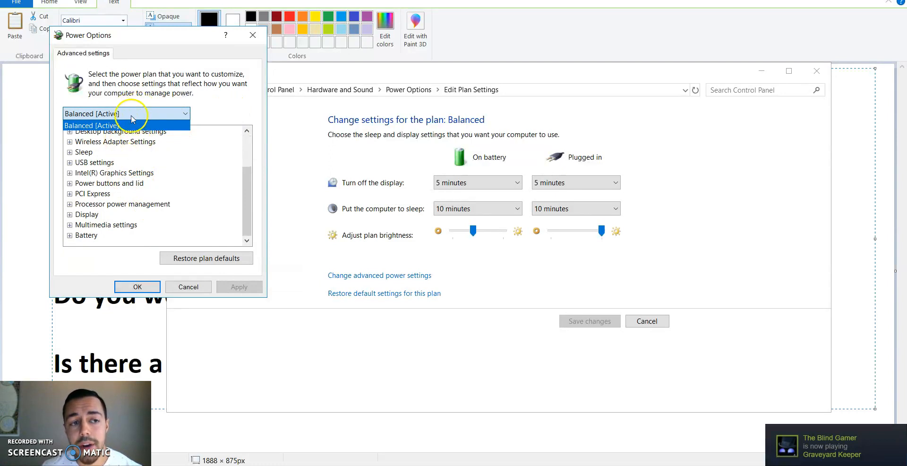
left_click(126, 113)
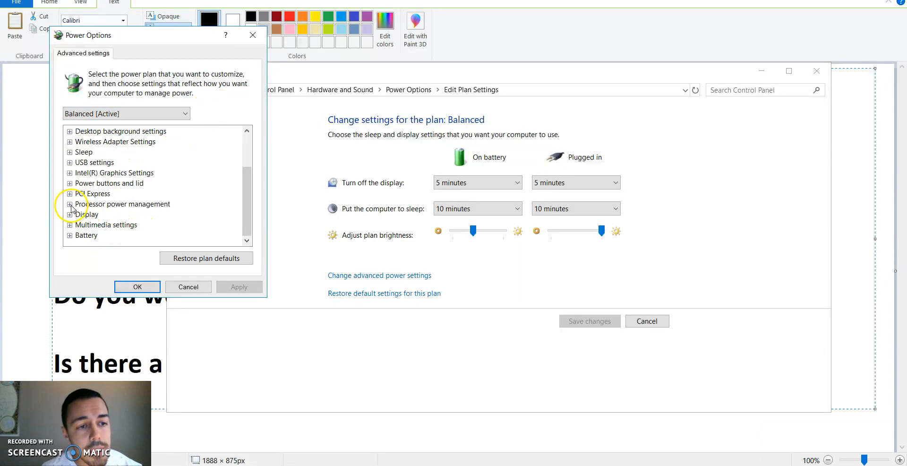
Step: Expand Processor power management and set the on-battery maximum processor state to 70%
left_click(70, 204)
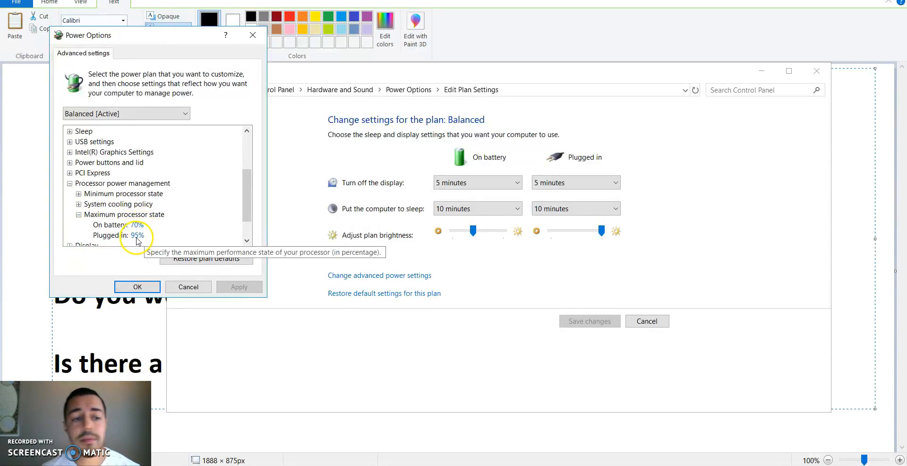
left_click(137, 235)
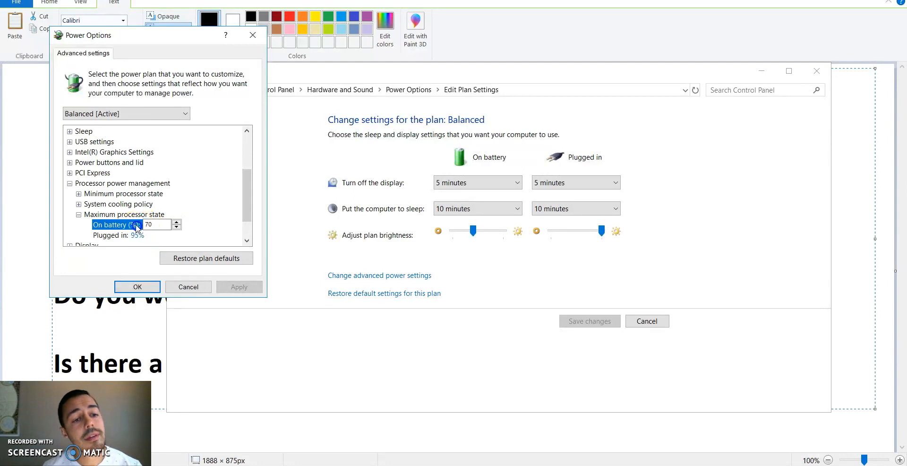
mouse_move(122, 224)
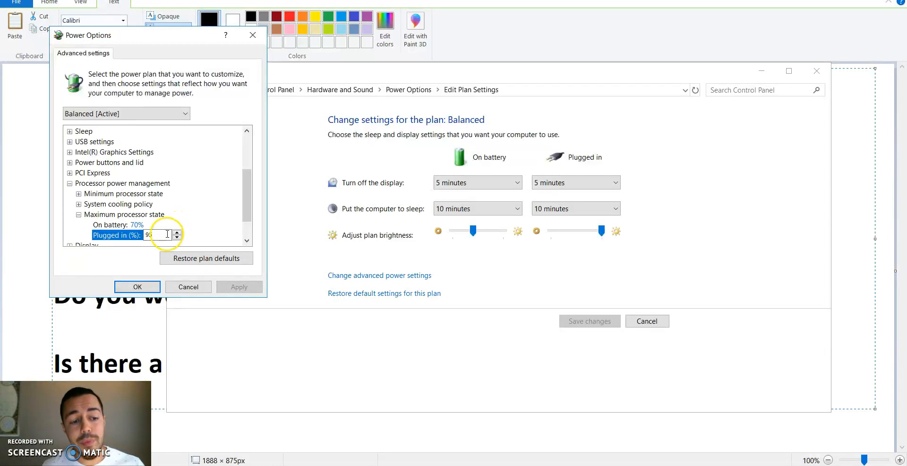
Step: Set the plugged-in maximum processor state to 95%
type("5")
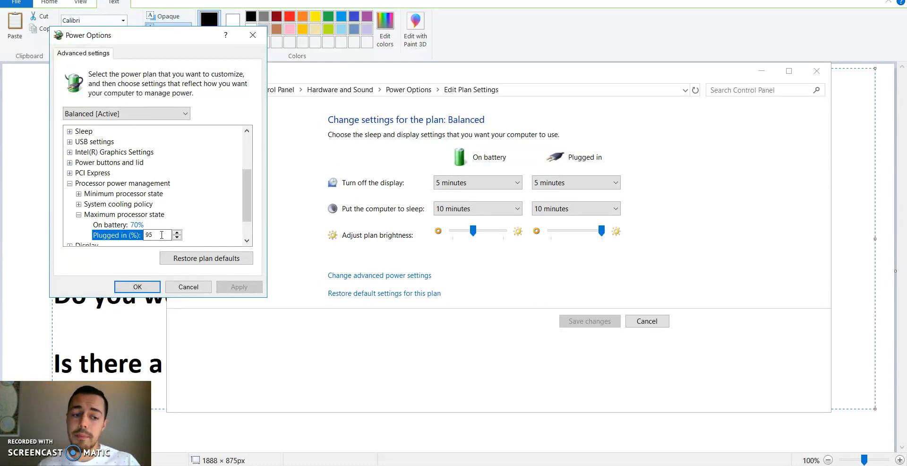
mouse_move(207, 231)
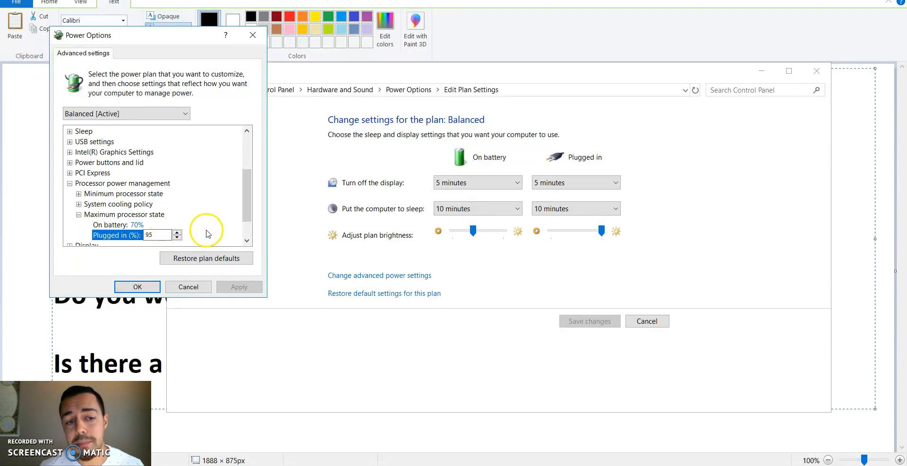